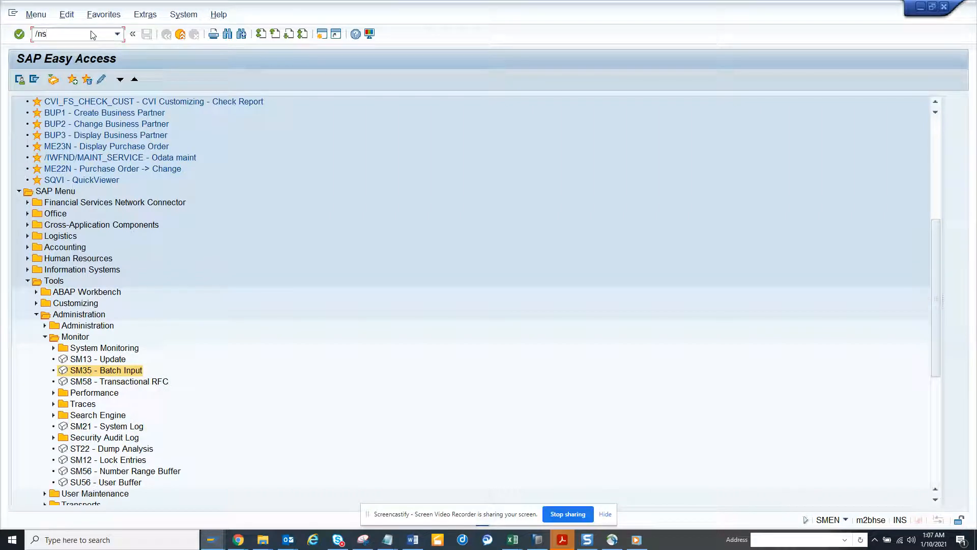
Step: Enter SM35 to show batch input sessions, including RLLS0500 with 99 transactions
type("m35")
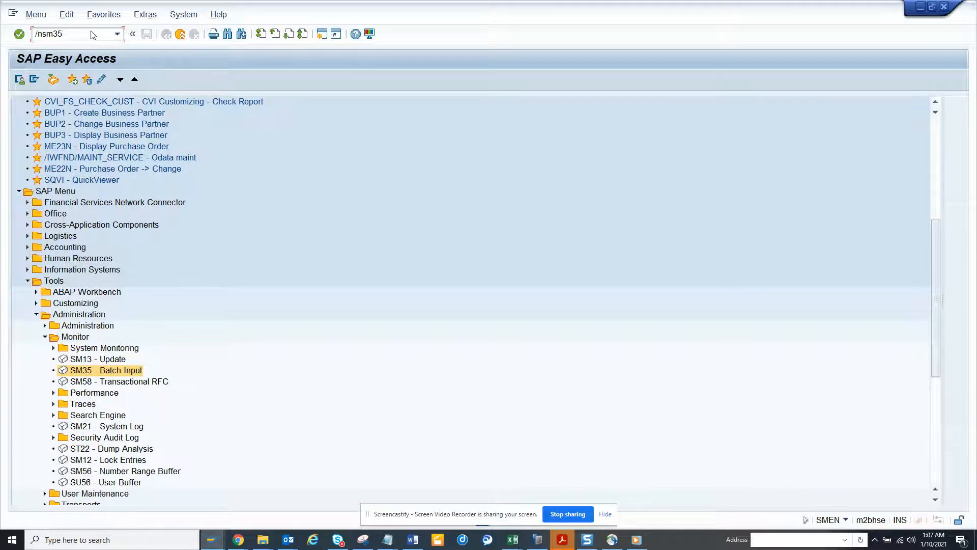
key("Enter")
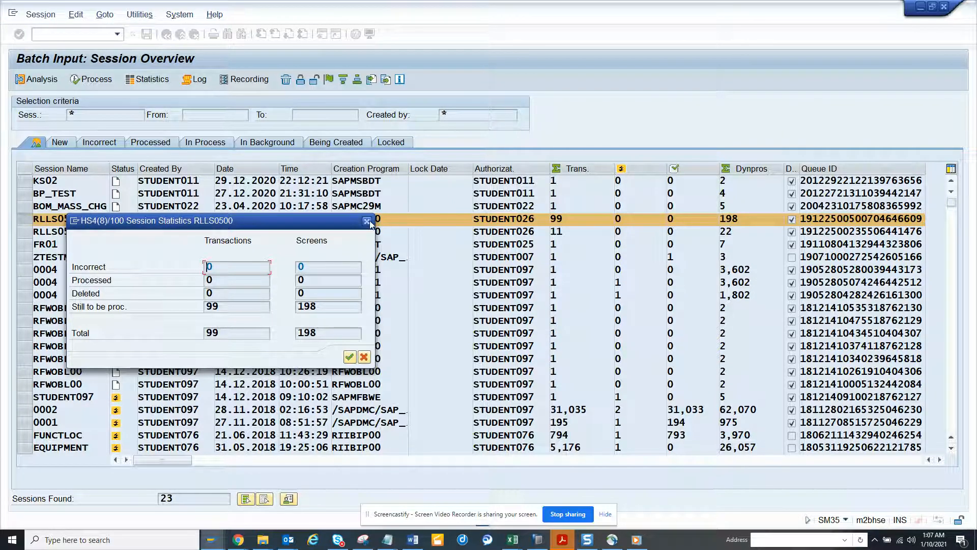
left_click(366, 221)
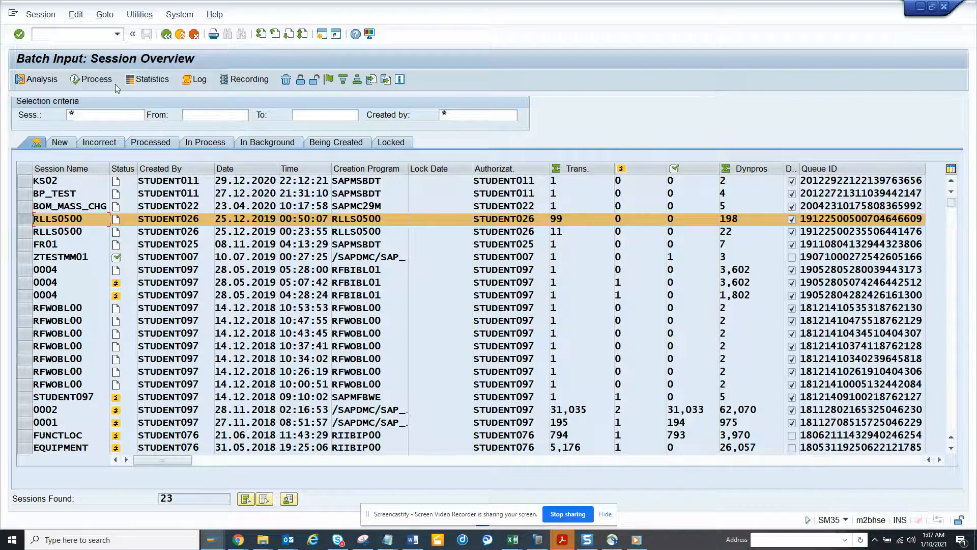
mouse_move(92, 82)
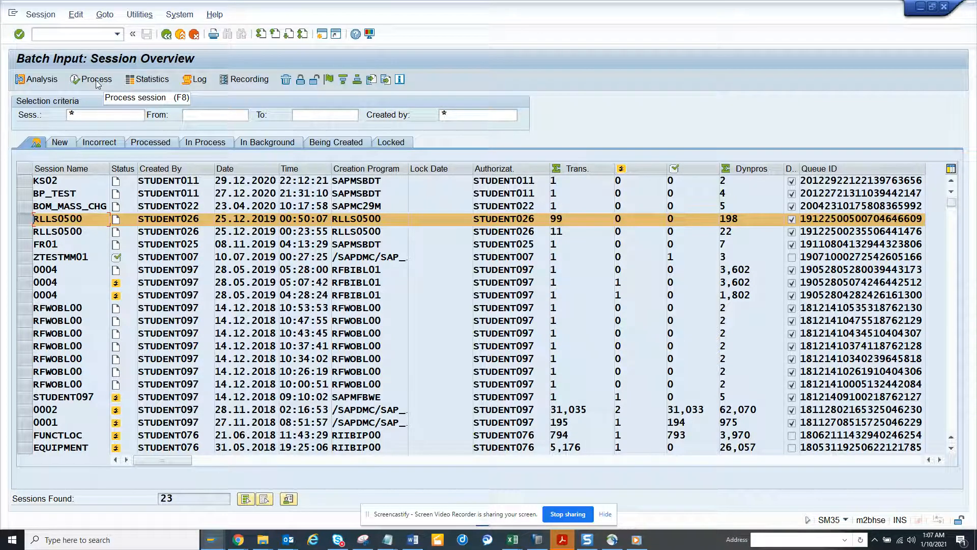
mouse_move(287, 97)
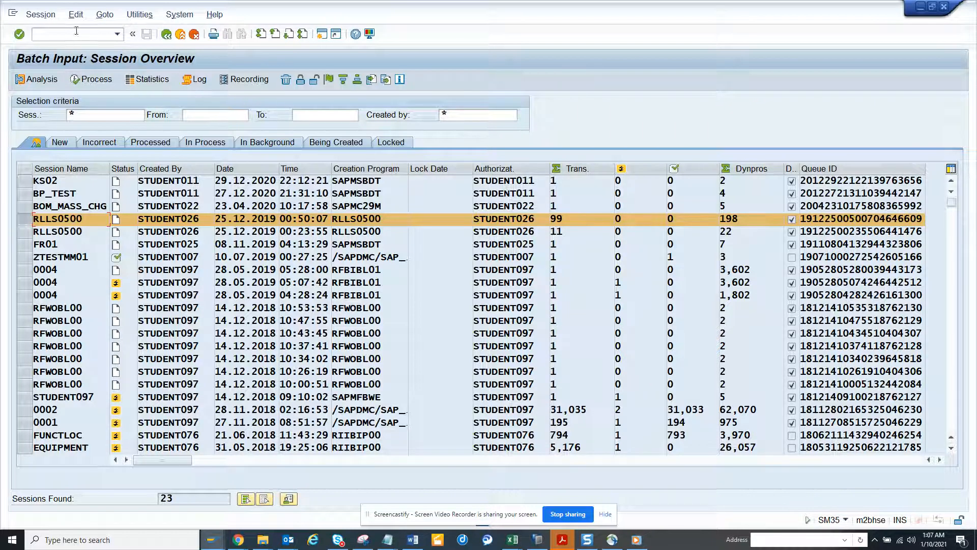
left_click(91, 79)
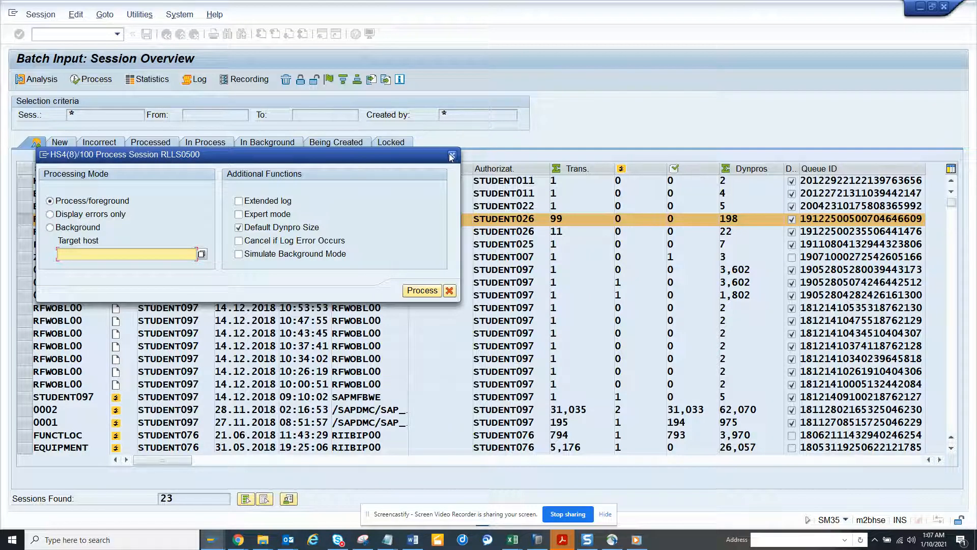
left_click(450, 154)
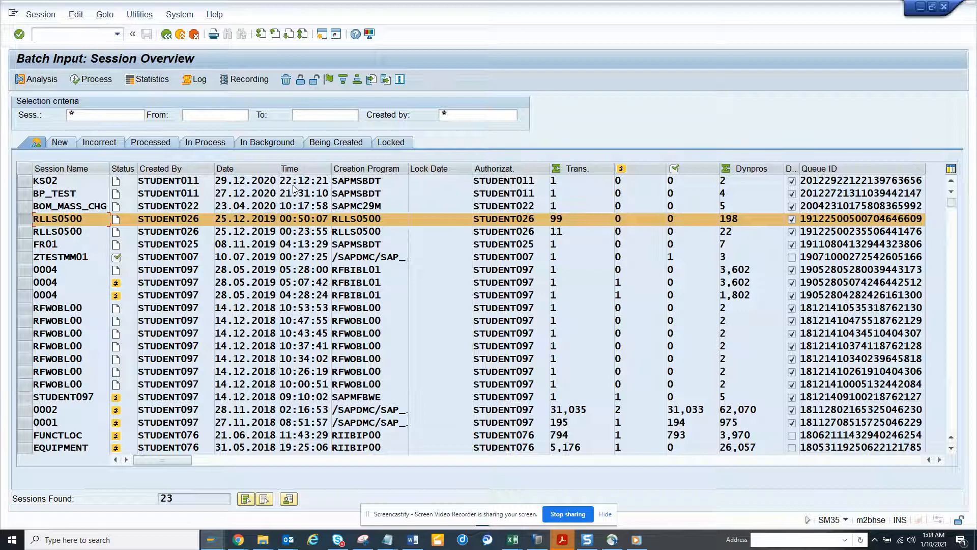
mouse_move(520, 279)
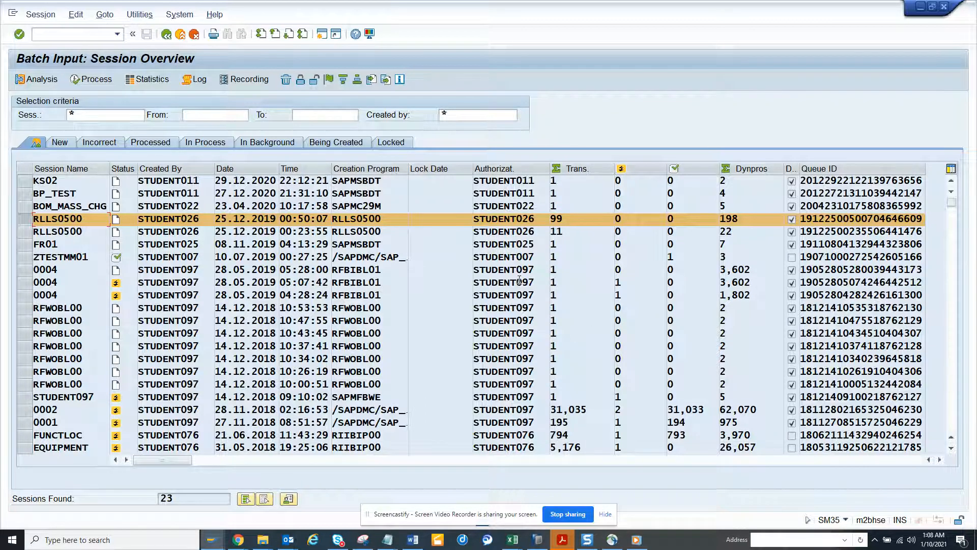
mouse_move(657, 374)
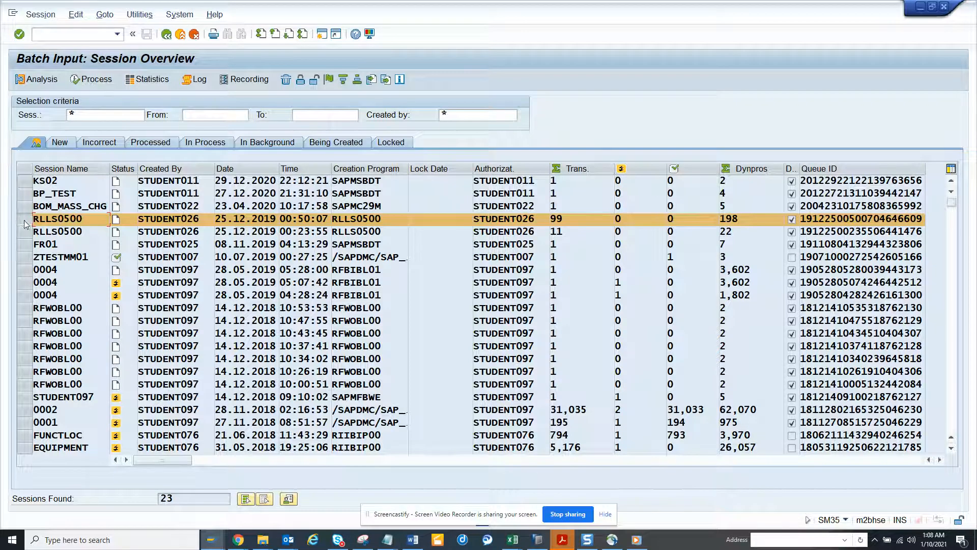
Step: Process session RLLS0500 in foreground to cost center 100100's basic screen ('test 126')
left_click(53, 180)
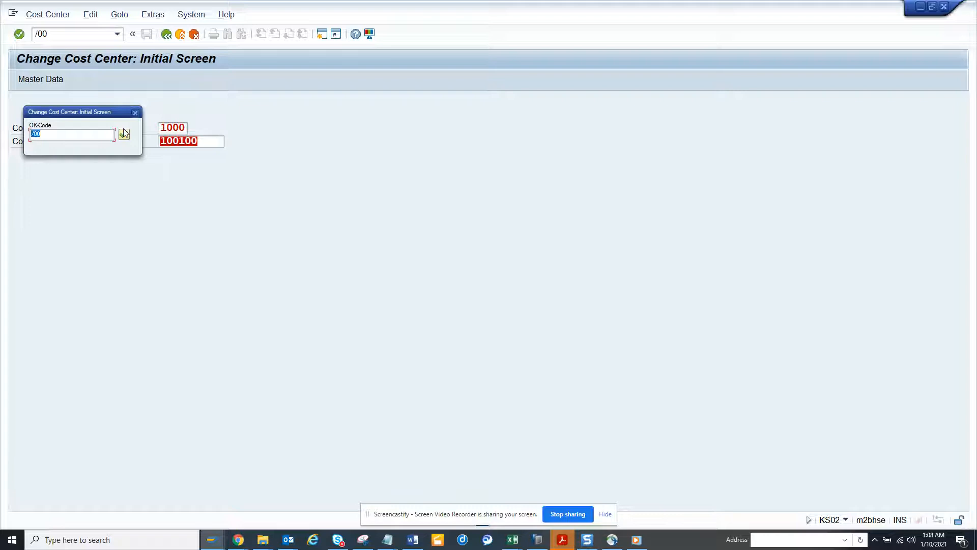
left_click(124, 134)
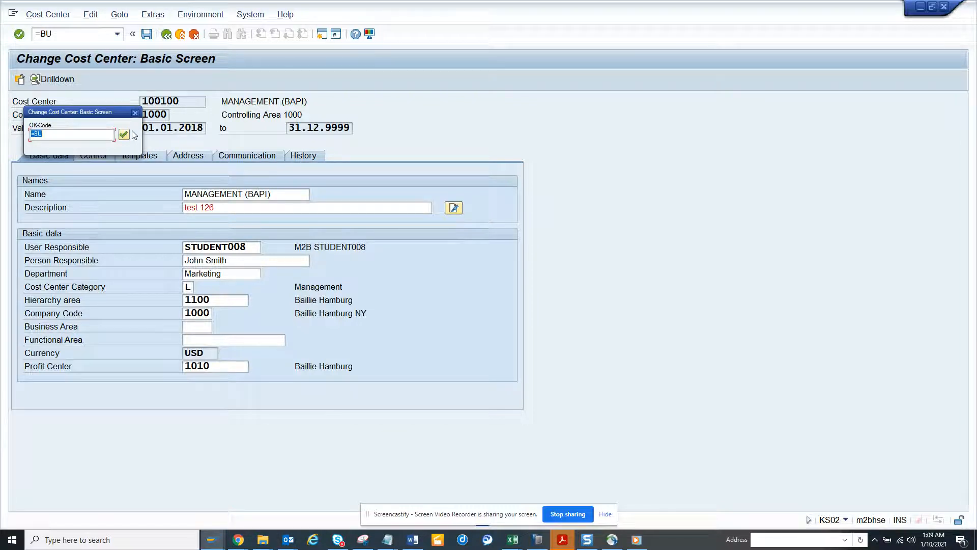
mouse_move(240, 213)
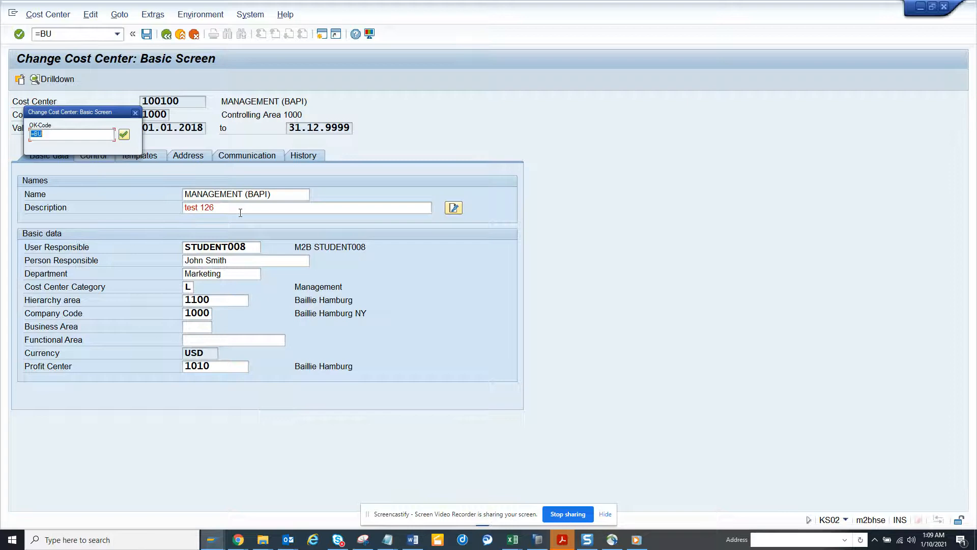
mouse_move(442, 298)
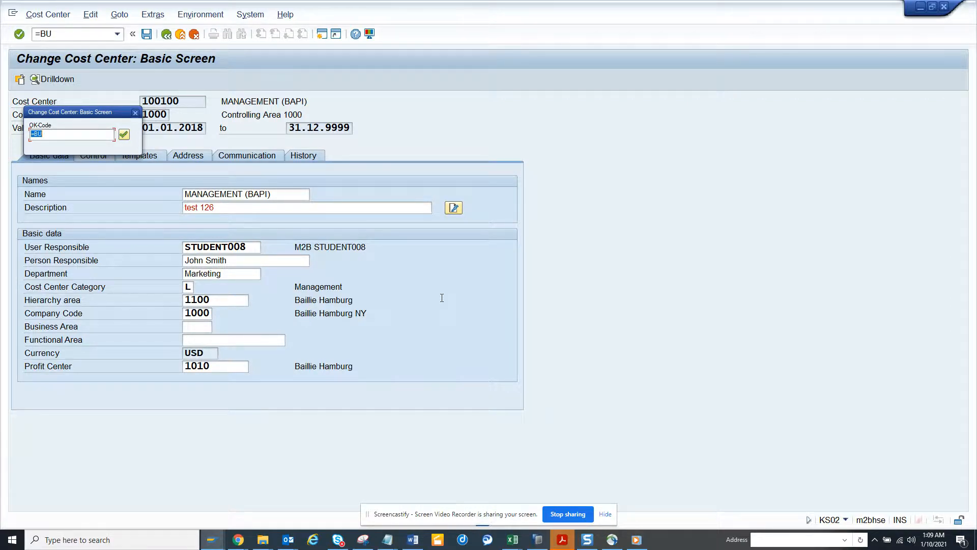
mouse_move(561, 469)
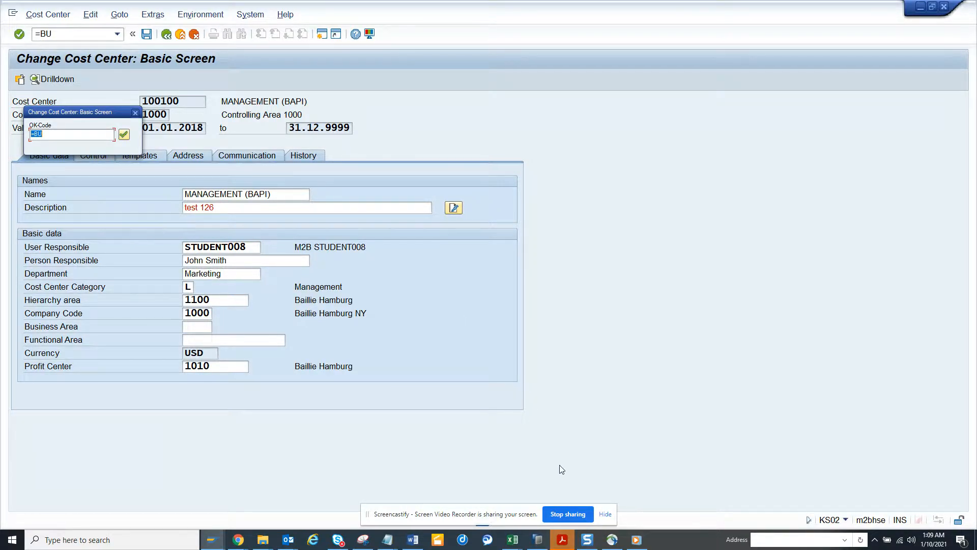
mouse_move(573, 509)
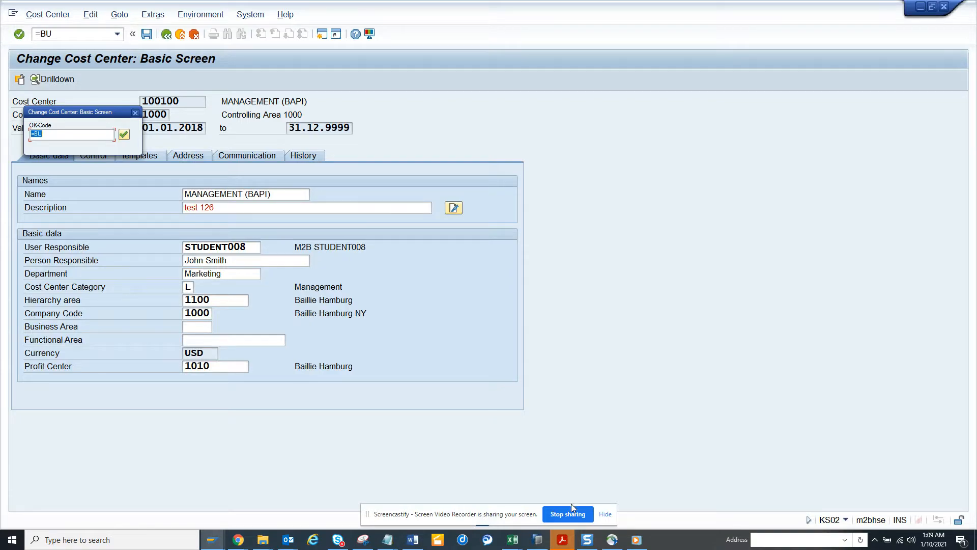